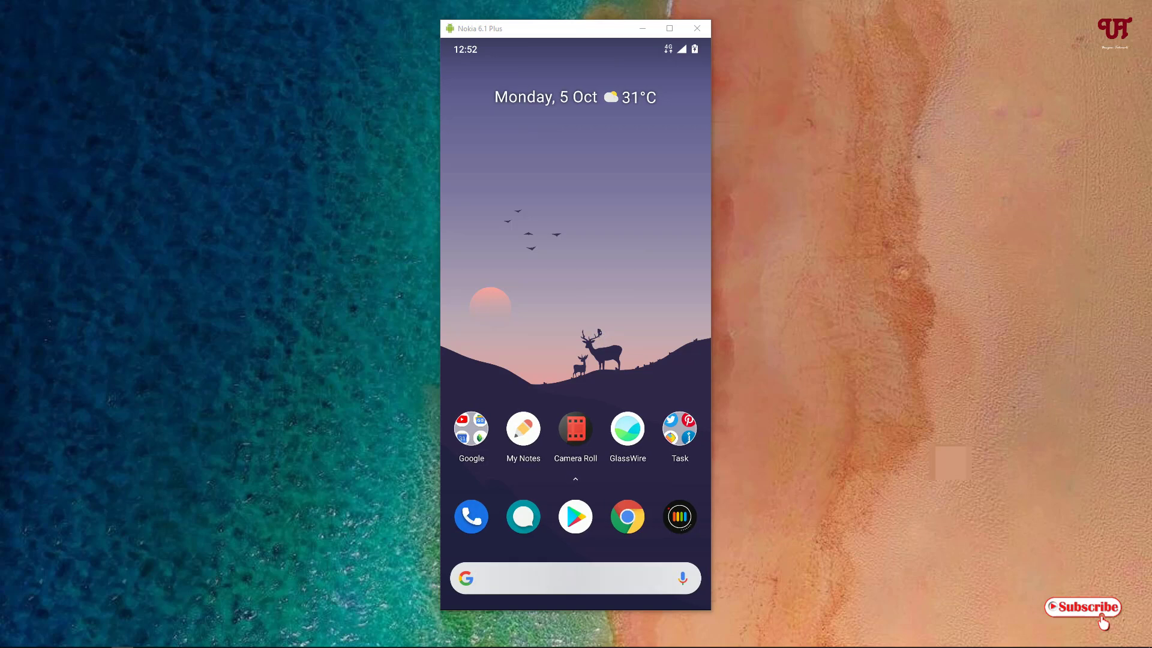
Reach the Packages list on the ChronoSnap F-Droid page and start the 1.0.5 APK download
{"action": "left_click", "coordinate": [627, 516]}
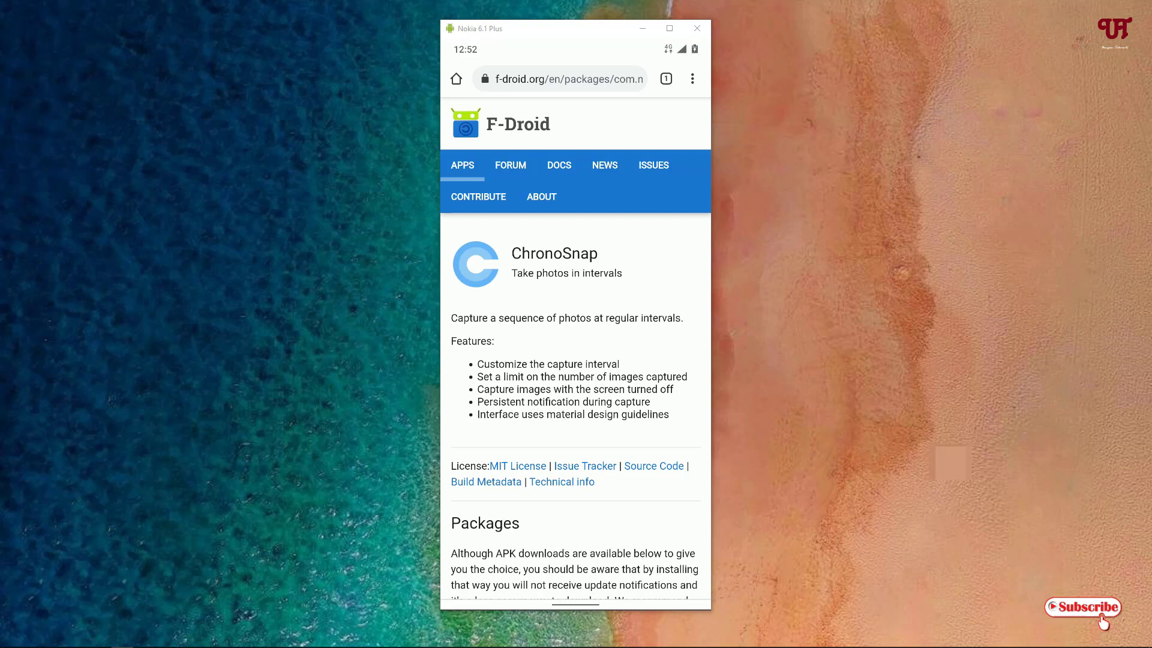
{"action": "scroll", "scroll_direction": "down", "scroll_amount": 3}
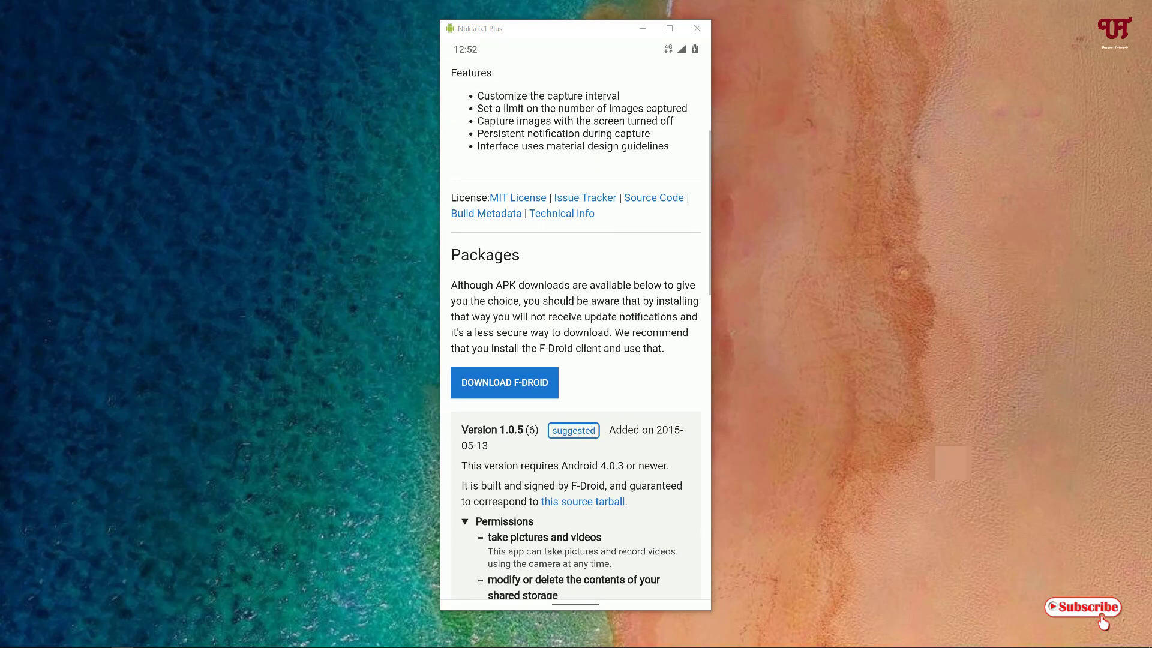
{"action": "scroll", "scroll_direction": "down", "scroll_amount": 3}
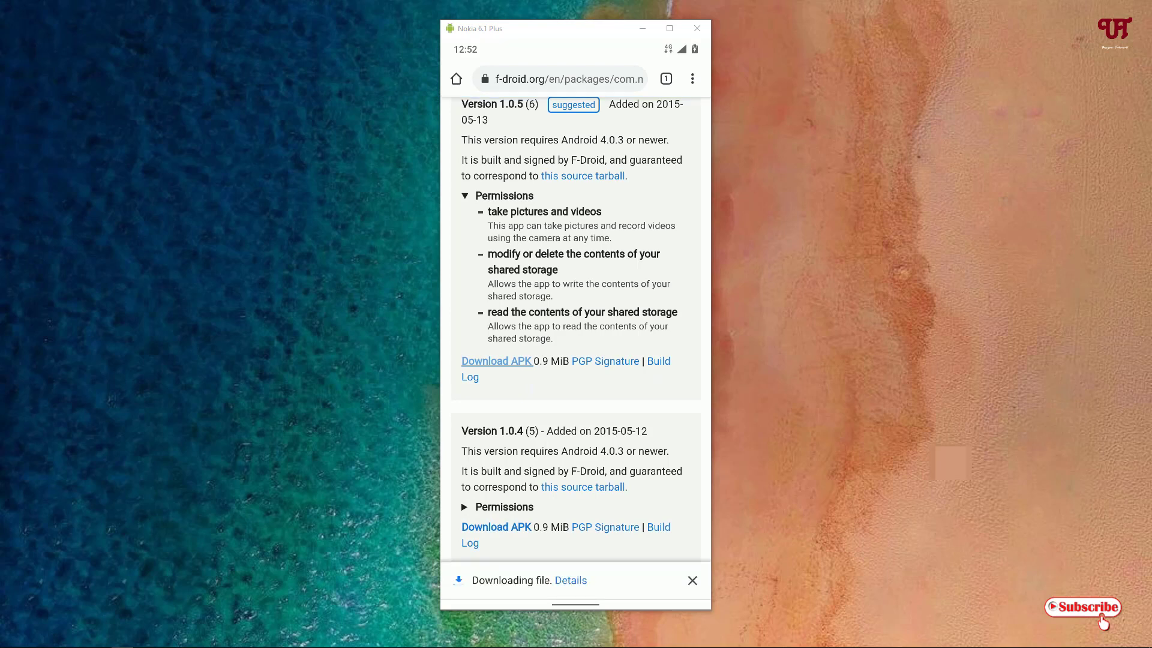
Install the downloaded ChronoSnap APK from Downloads, launch it and accept camera and storage access
{"action": "left_click", "coordinate": [571, 580]}
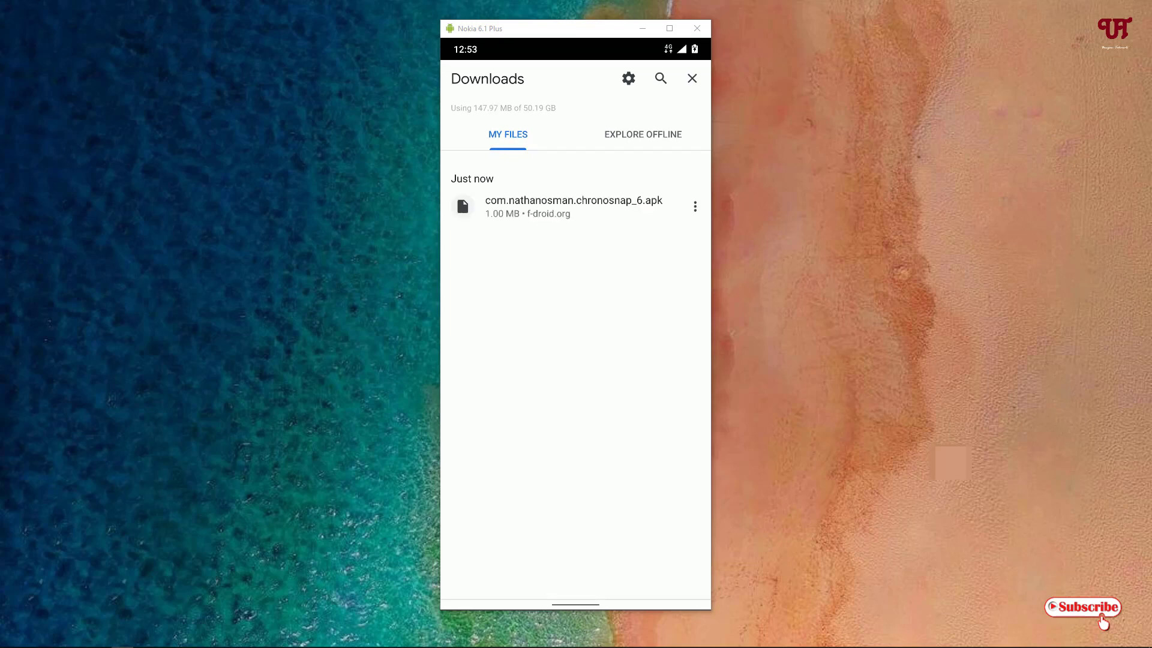
{"action": "left_click", "coordinate": [574, 207]}
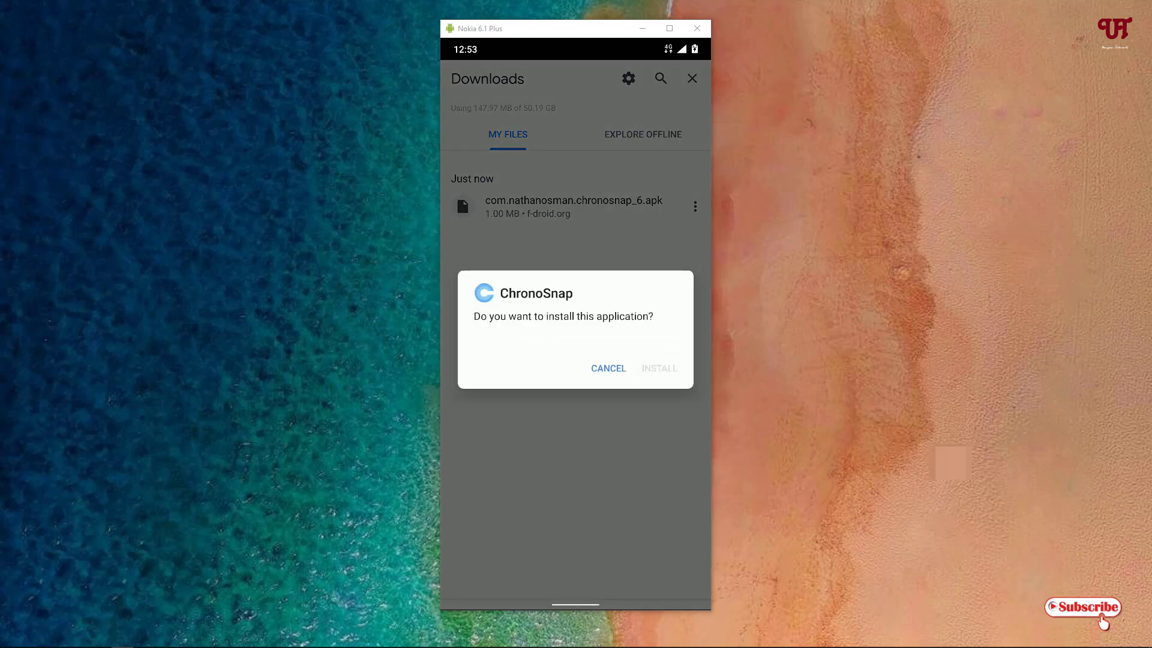
{"action": "left_click", "coordinate": [659, 368]}
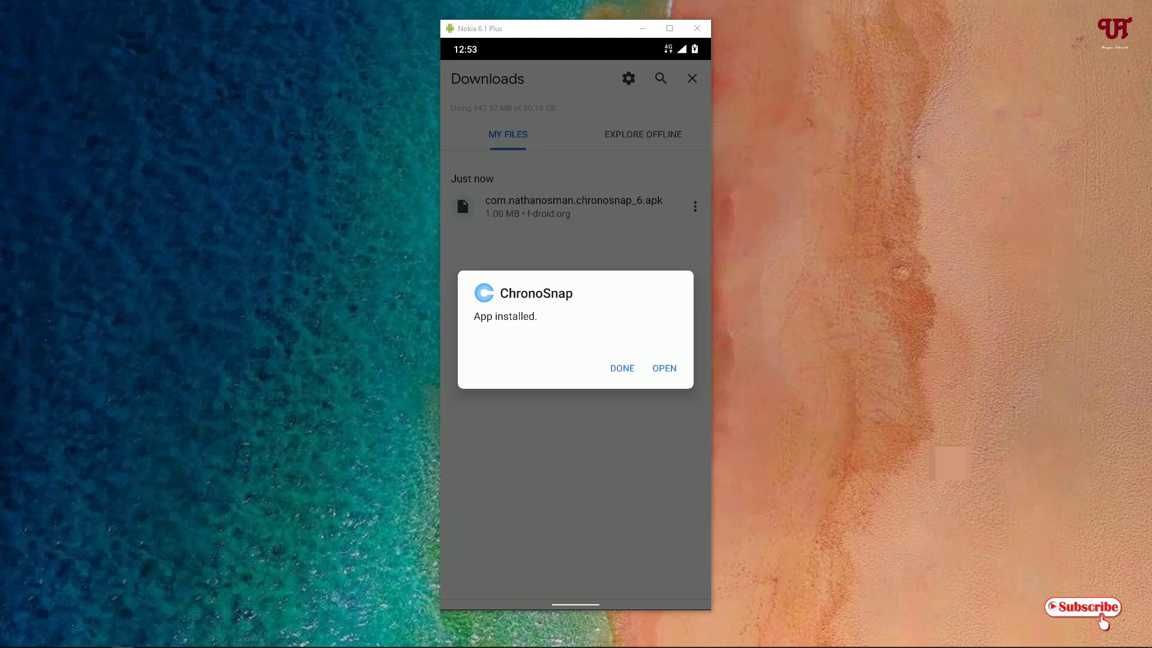
{"action": "left_click", "coordinate": [663, 368]}
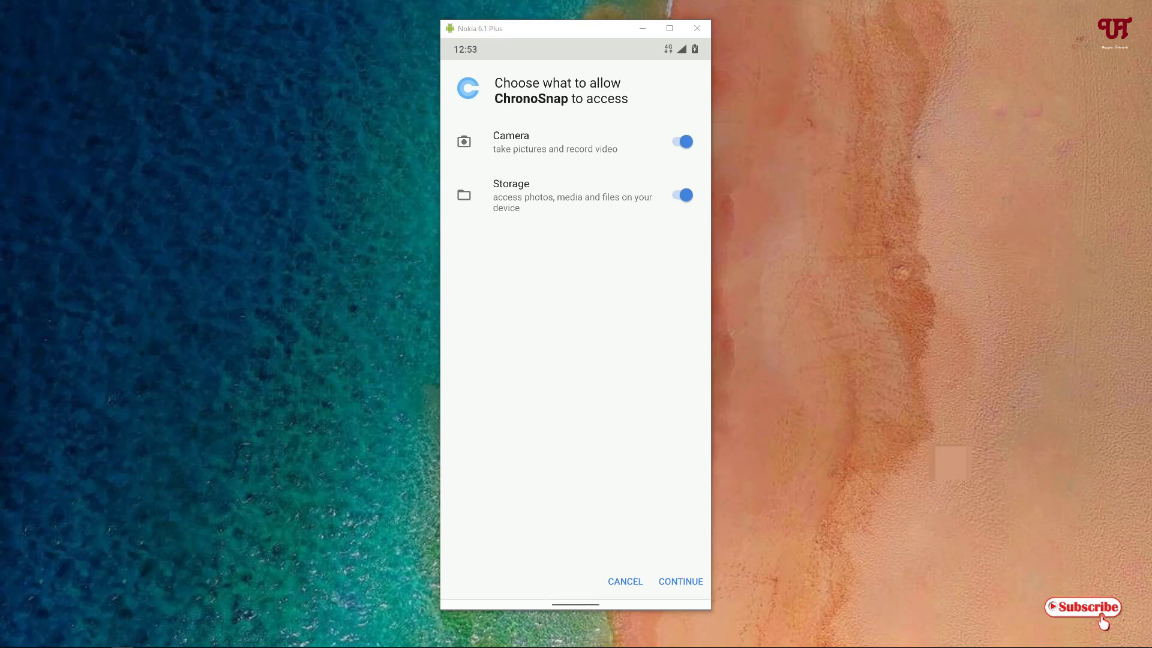
{"action": "left_click", "coordinate": [679, 580]}
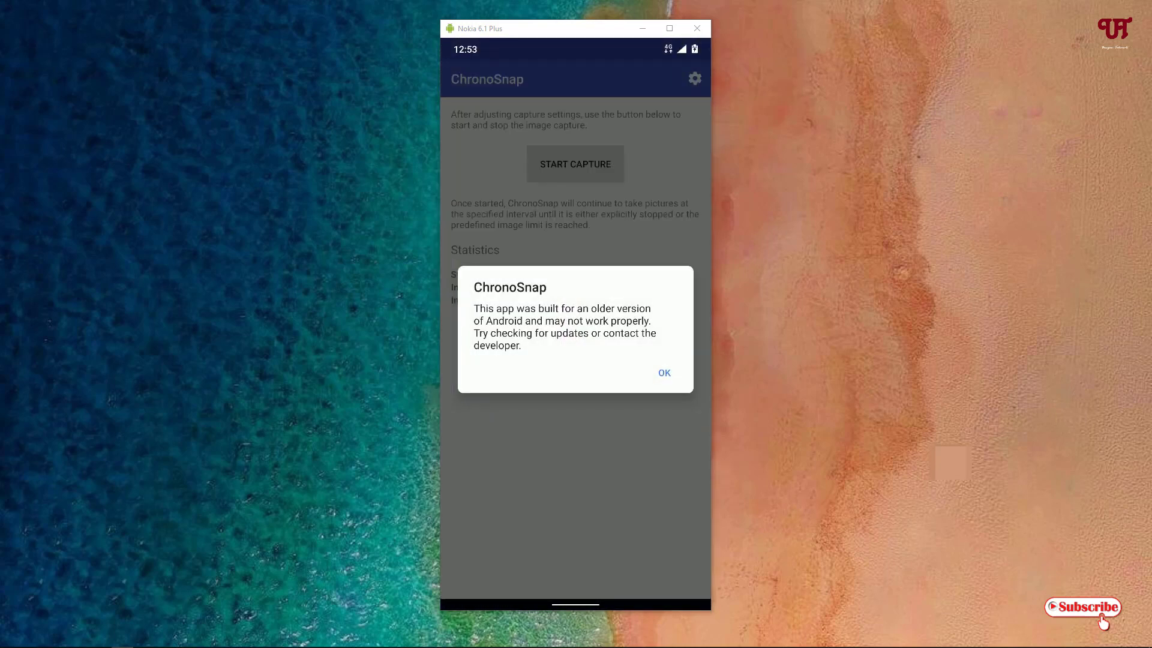
Dismiss the compatibility warning and confirm a 5-second capture interval in Settings
{"action": "left_click", "coordinate": [664, 372]}
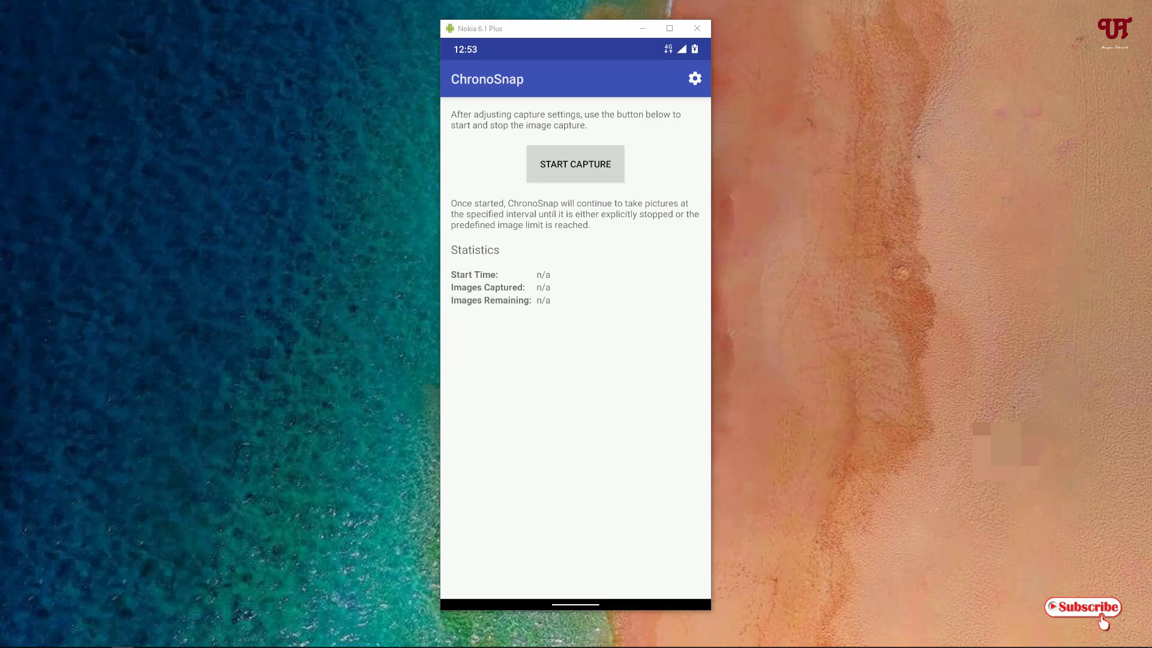
{"action": "left_click", "coordinate": [694, 80]}
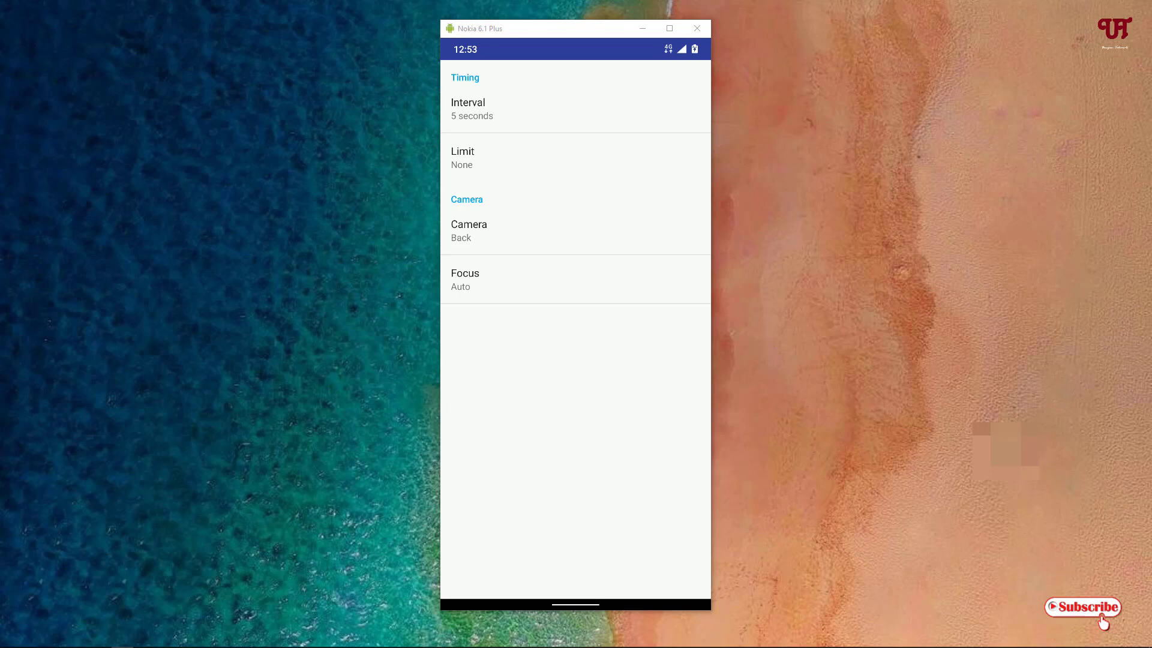
{"action": "left_click", "coordinate": [468, 109]}
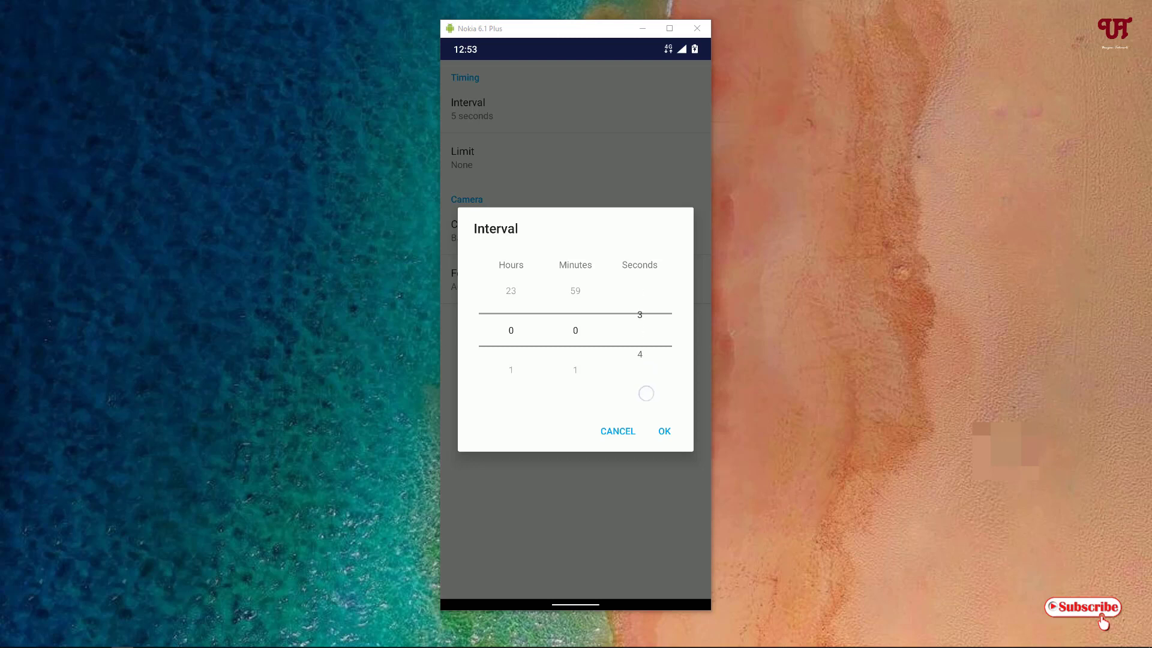
{"action": "scroll", "scroll_direction": "down", "scroll_amount": 3}
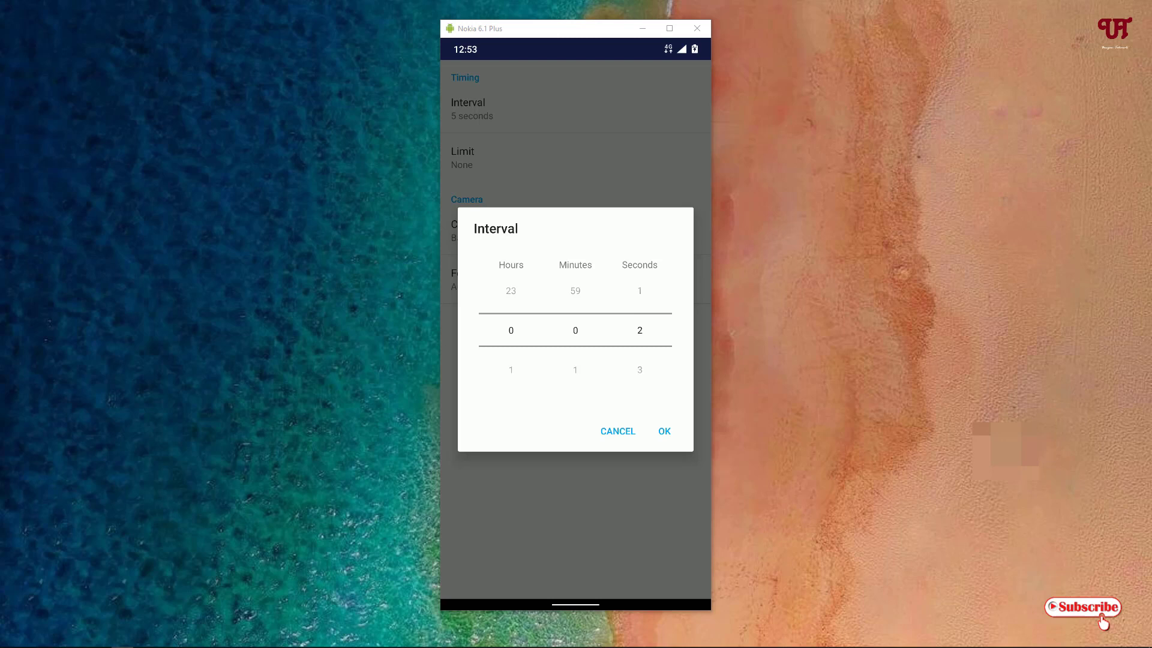
{"action": "scroll", "scroll_direction": "down", "scroll_amount": 3}
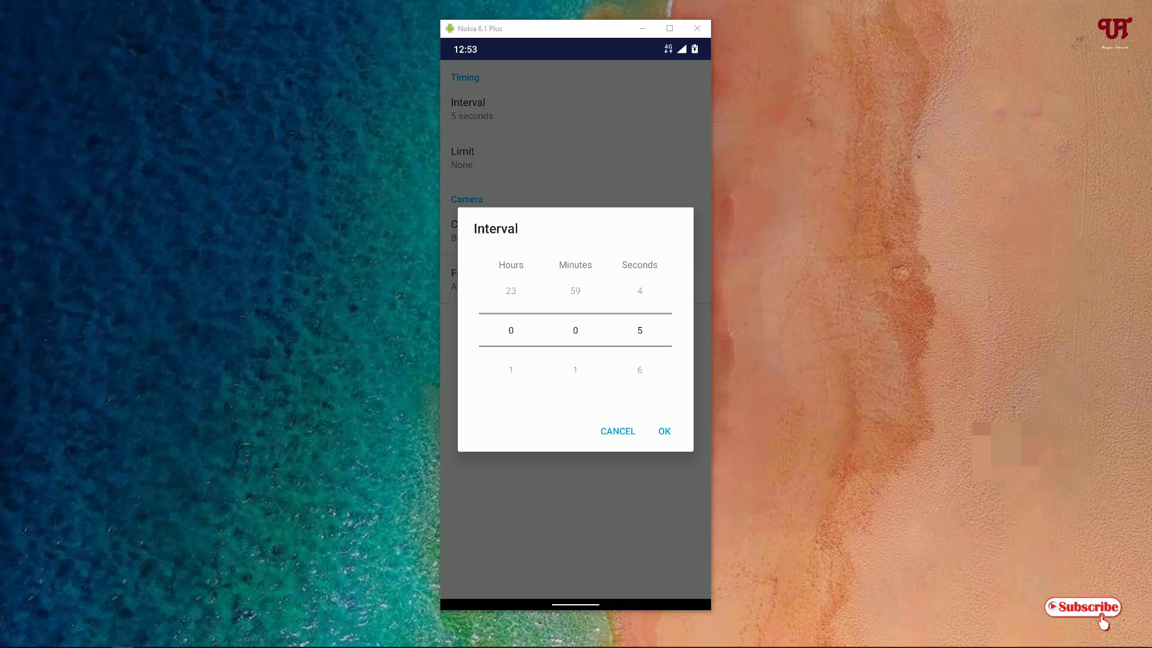
{"action": "left_click", "coordinate": [664, 431]}
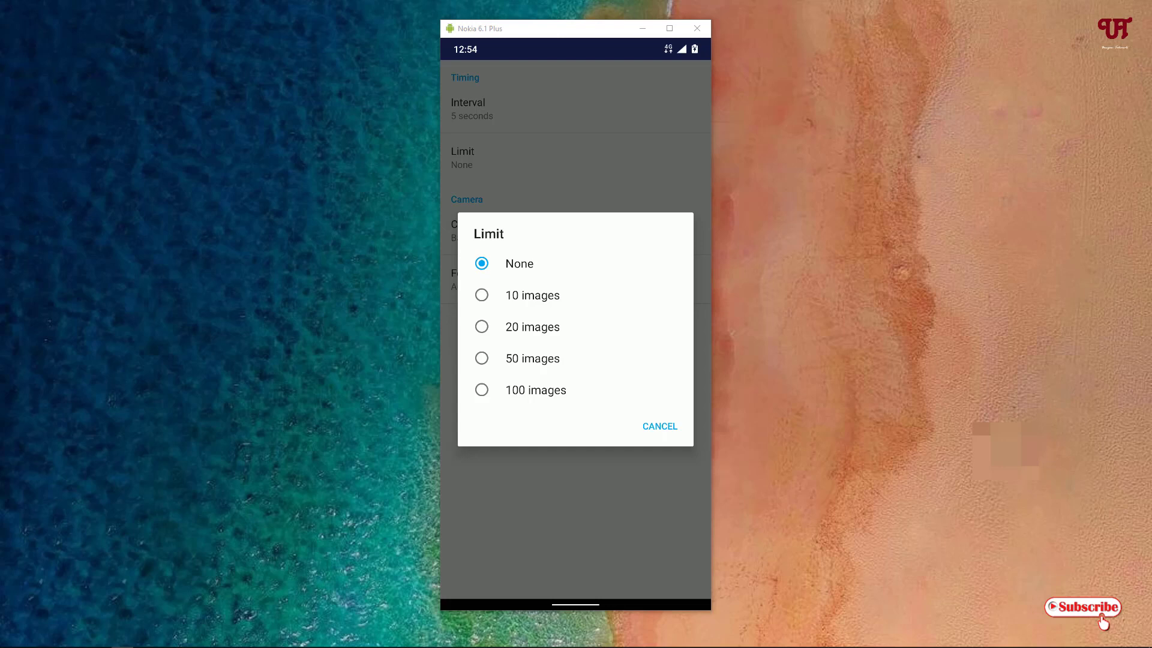
Keep image limit at None, camera at Back and focus at Auto
{"action": "left_click", "coordinate": [659, 426]}
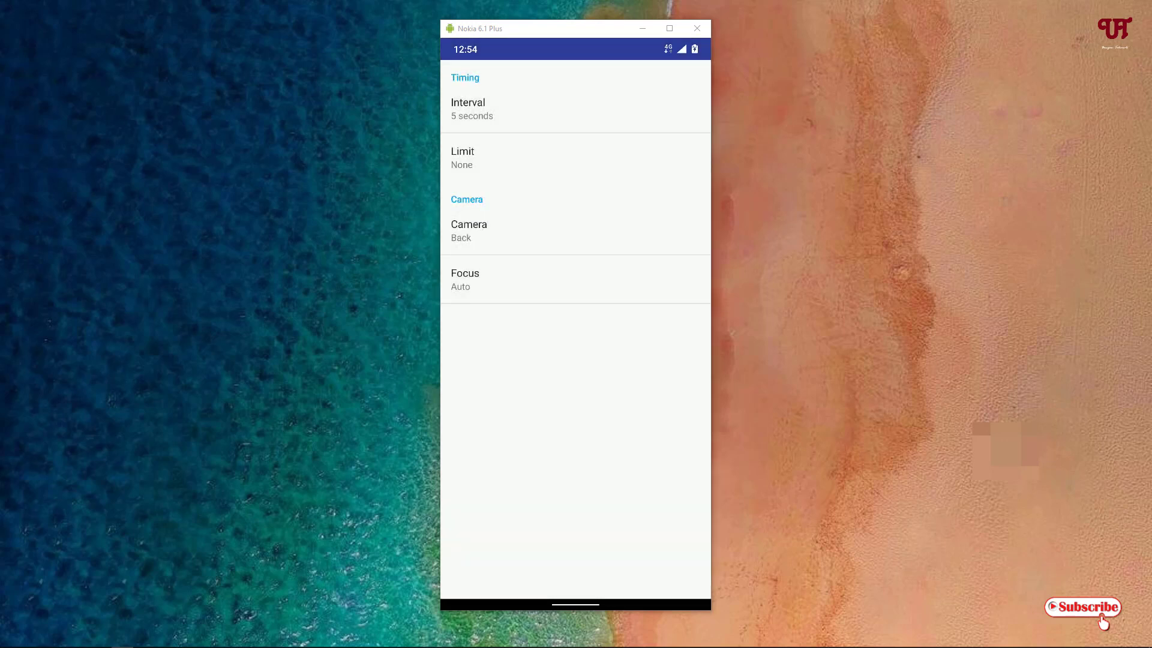
{"action": "left_click", "coordinate": [469, 230]}
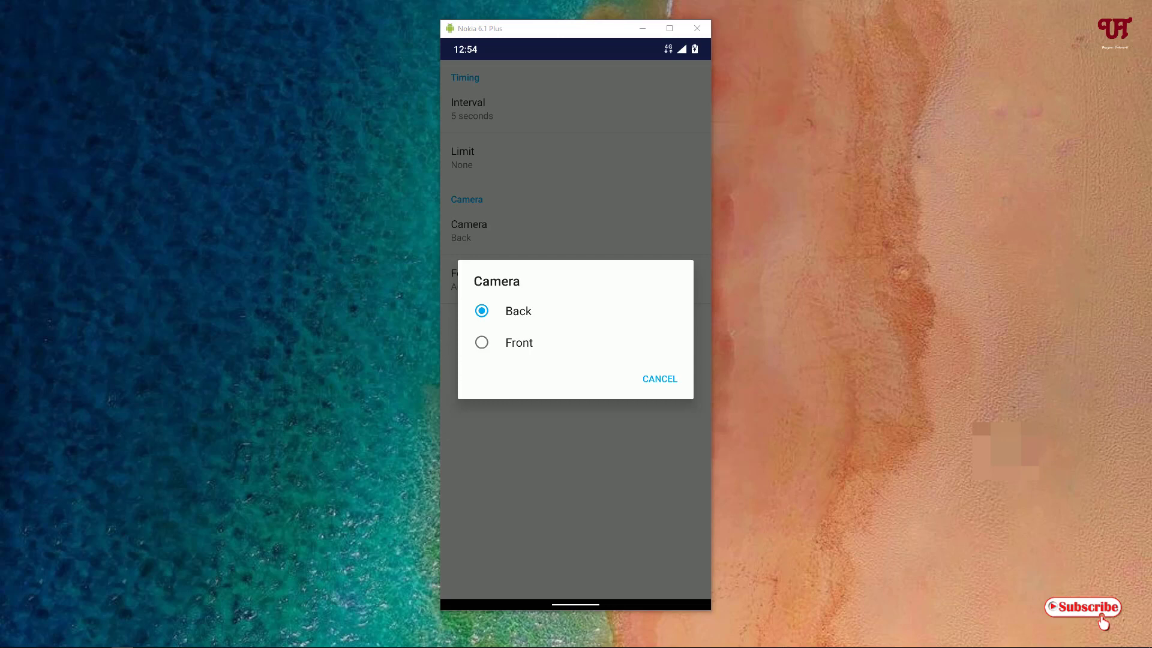
{"action": "left_click", "coordinate": [659, 379]}
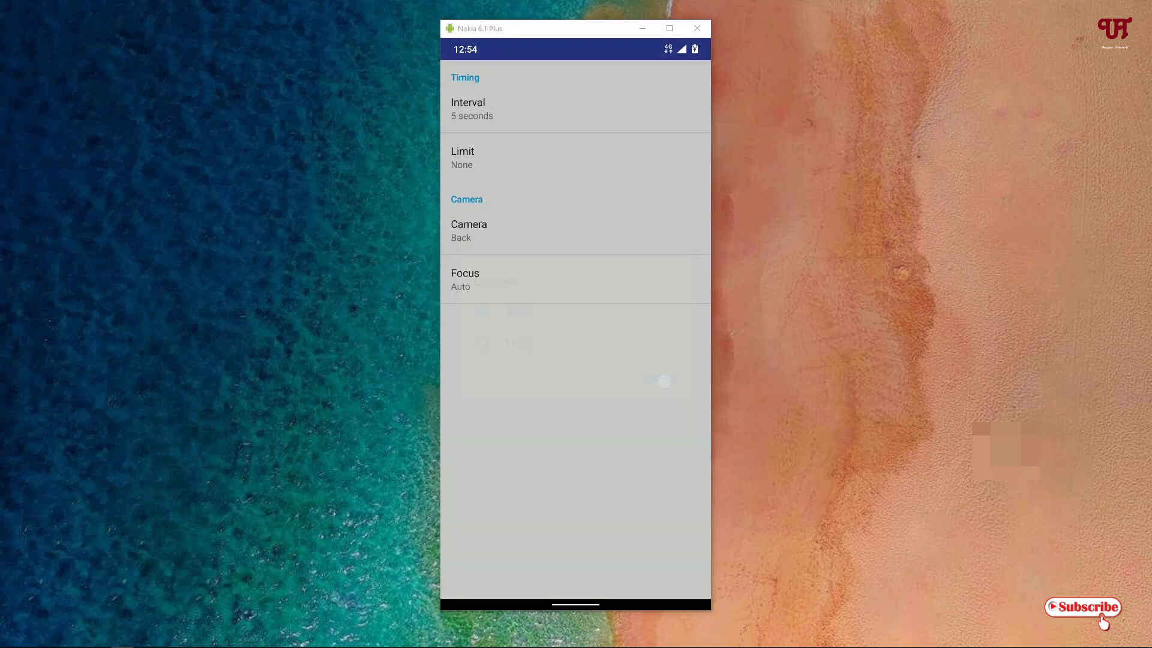
{"action": "left_click", "coordinate": [464, 280]}
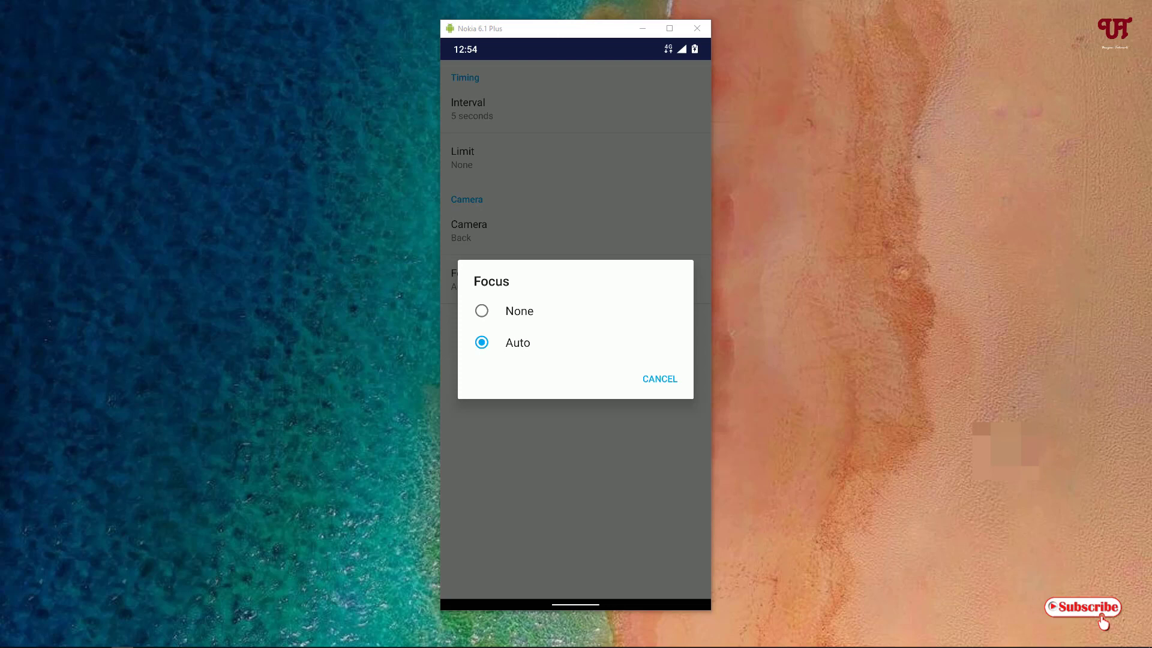
{"action": "left_click", "coordinate": [658, 378]}
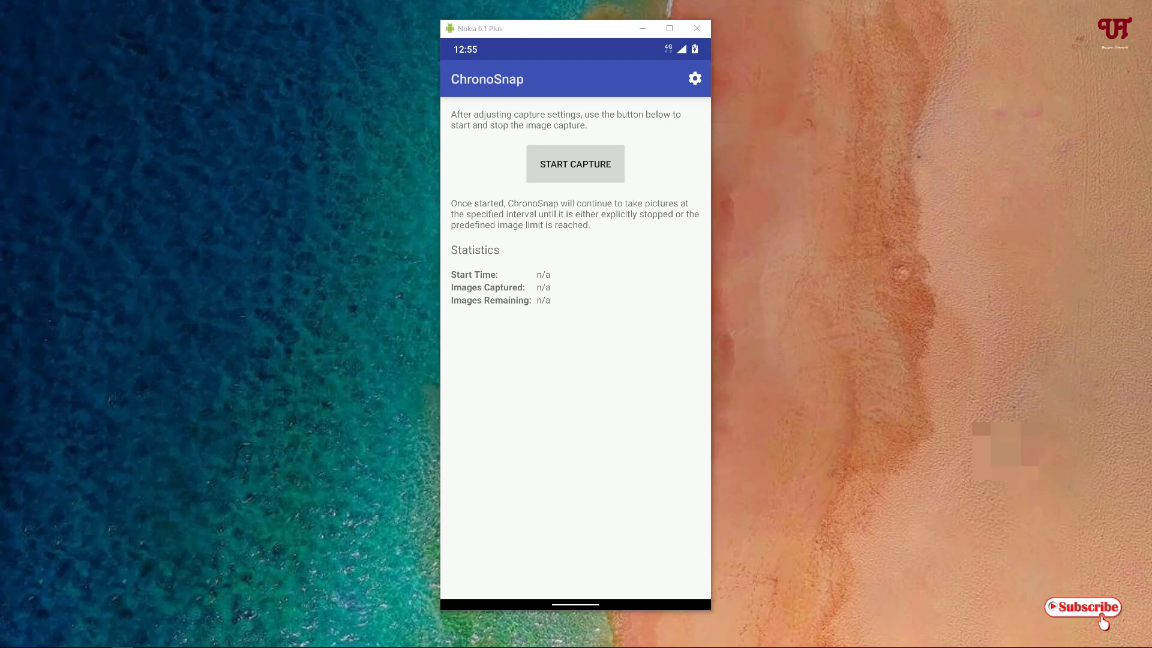
Start a capture sequence under the suggested name, let it take a few shots, then stop it
{"action": "left_click", "coordinate": [575, 164]}
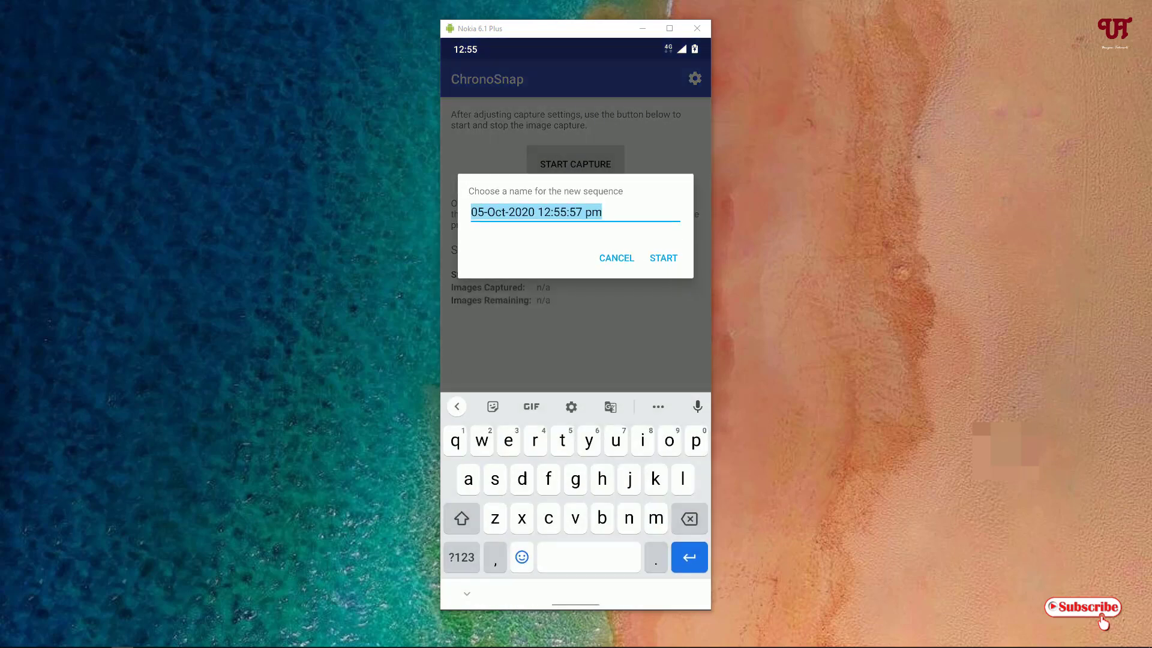
{"action": "left_click", "coordinate": [662, 258]}
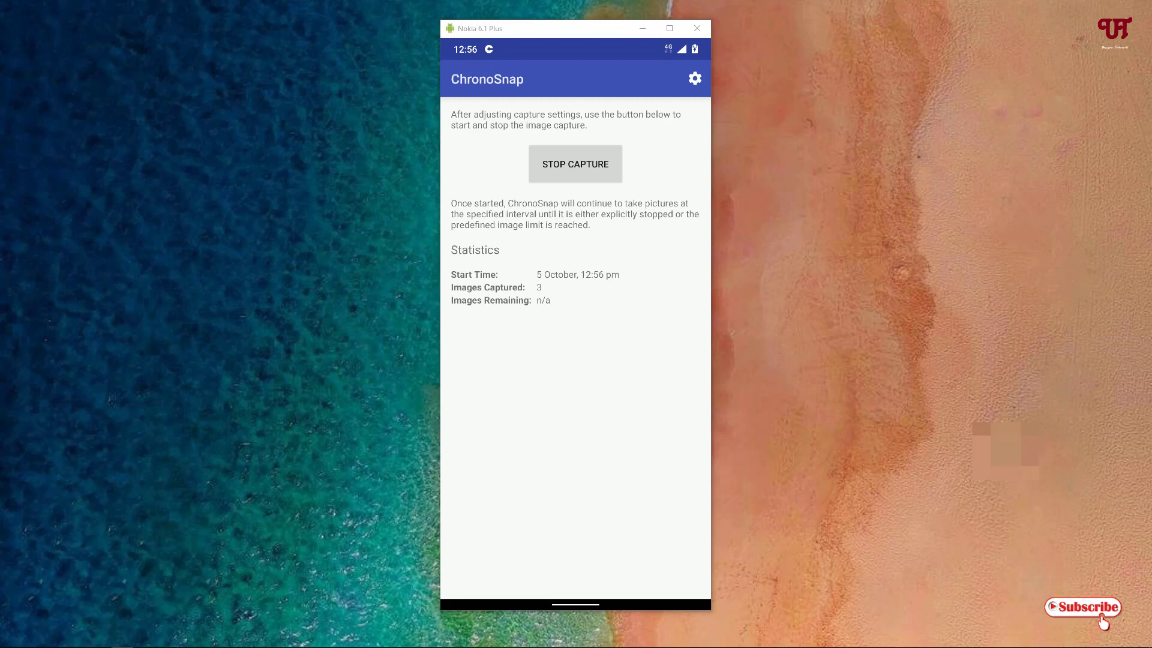
{"action": "left_click", "coordinate": [575, 165]}
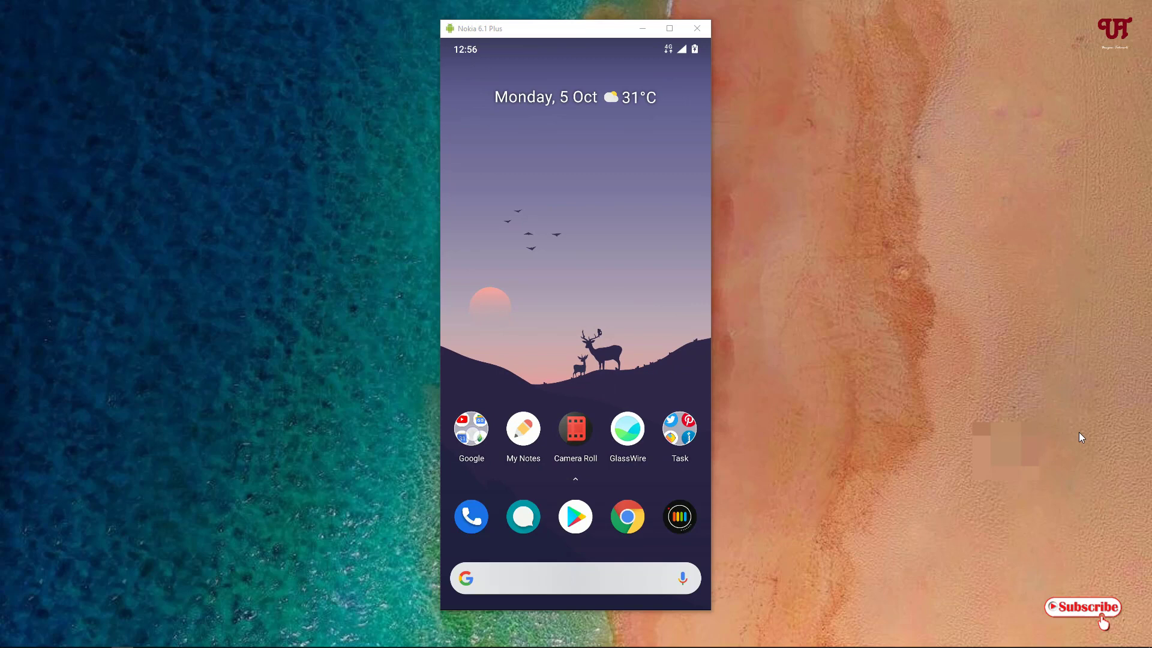
Launch Google Photos from the Google folder and view one of today's captured shots
{"action": "left_click", "coordinate": [470, 429]}
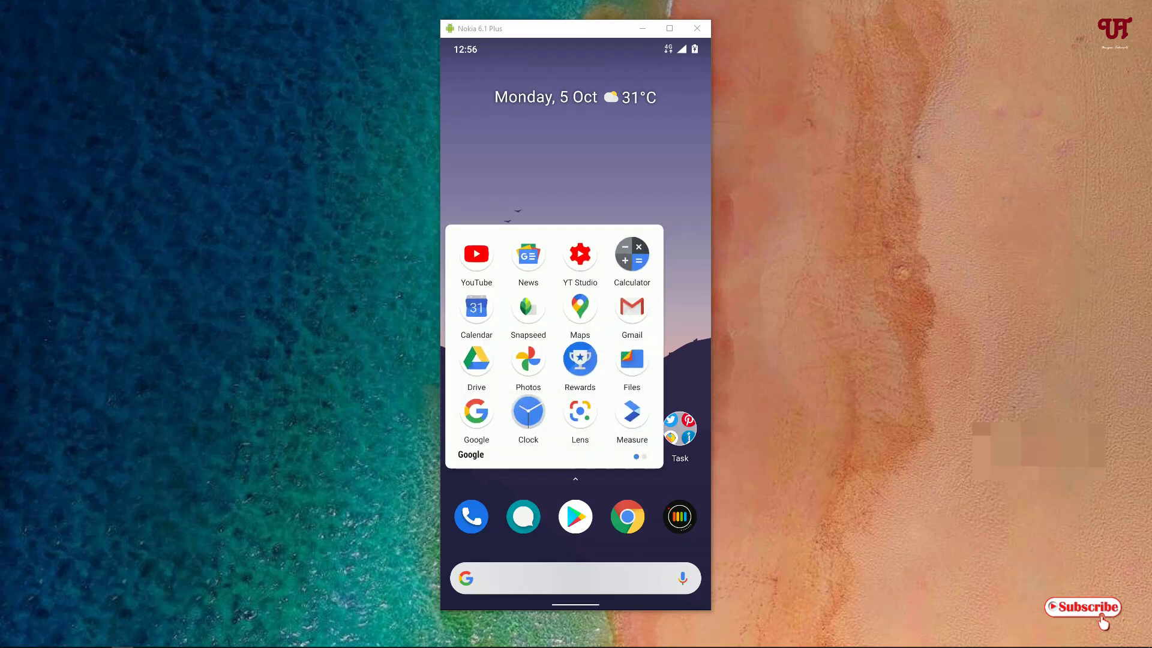
{"action": "left_click", "coordinate": [528, 361]}
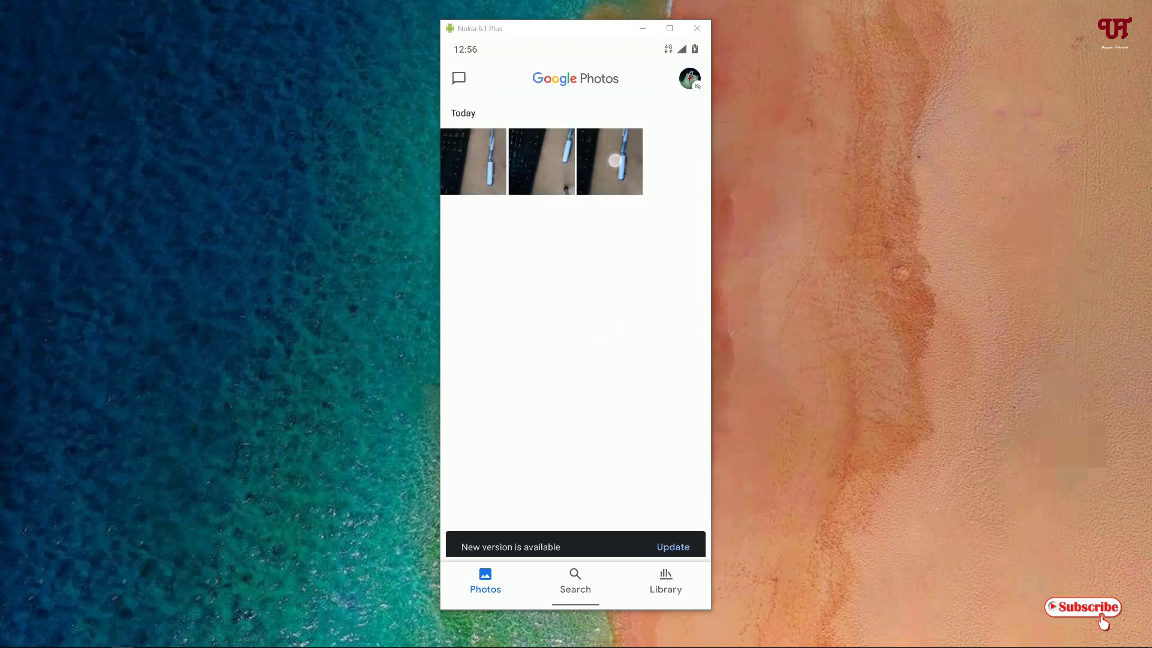
{"action": "left_click", "coordinate": [609, 161]}
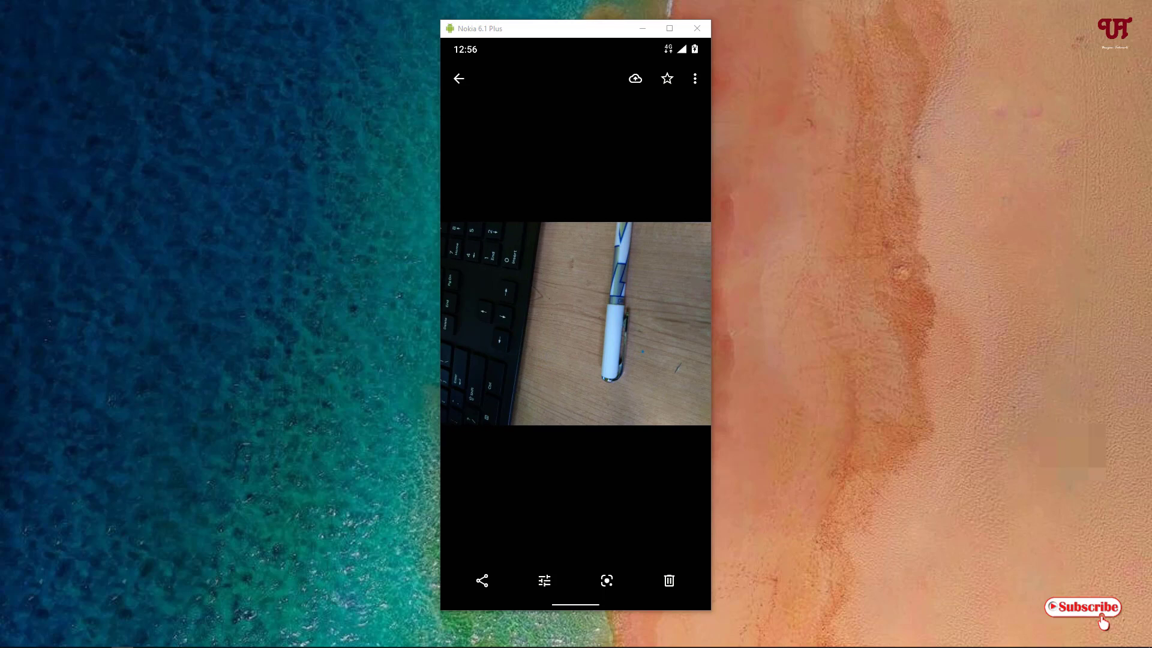
Finish viewing the pen photo and leave it for the home screen
{"action": "left_click", "coordinate": [459, 80]}
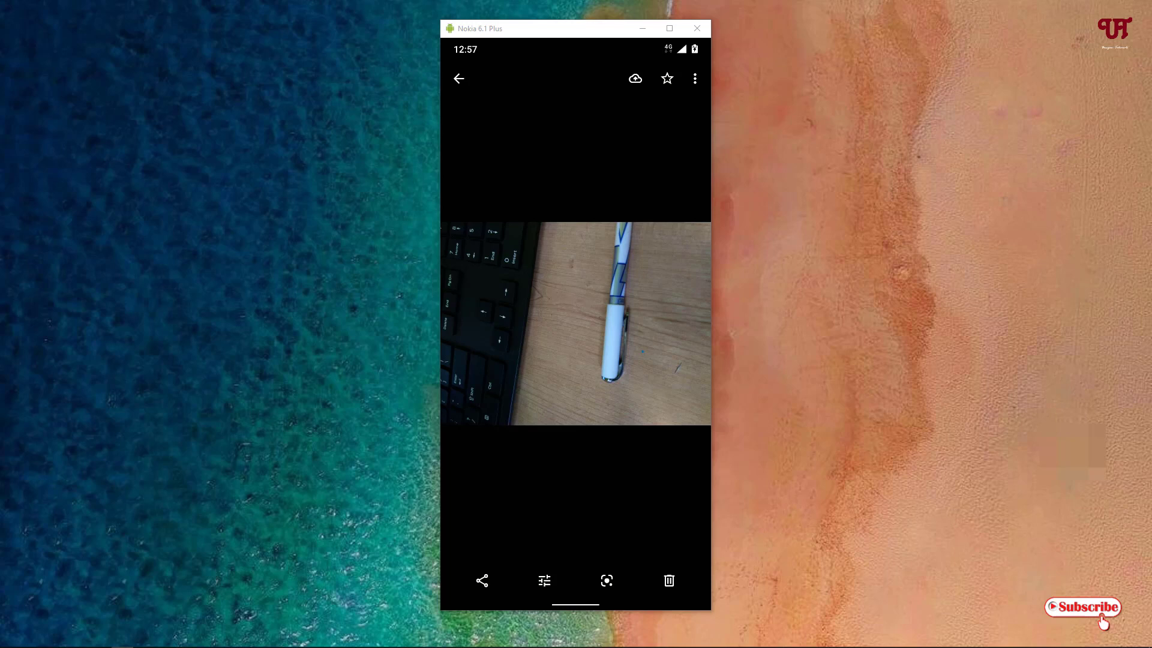
{"action": "left_click", "coordinate": [458, 79]}
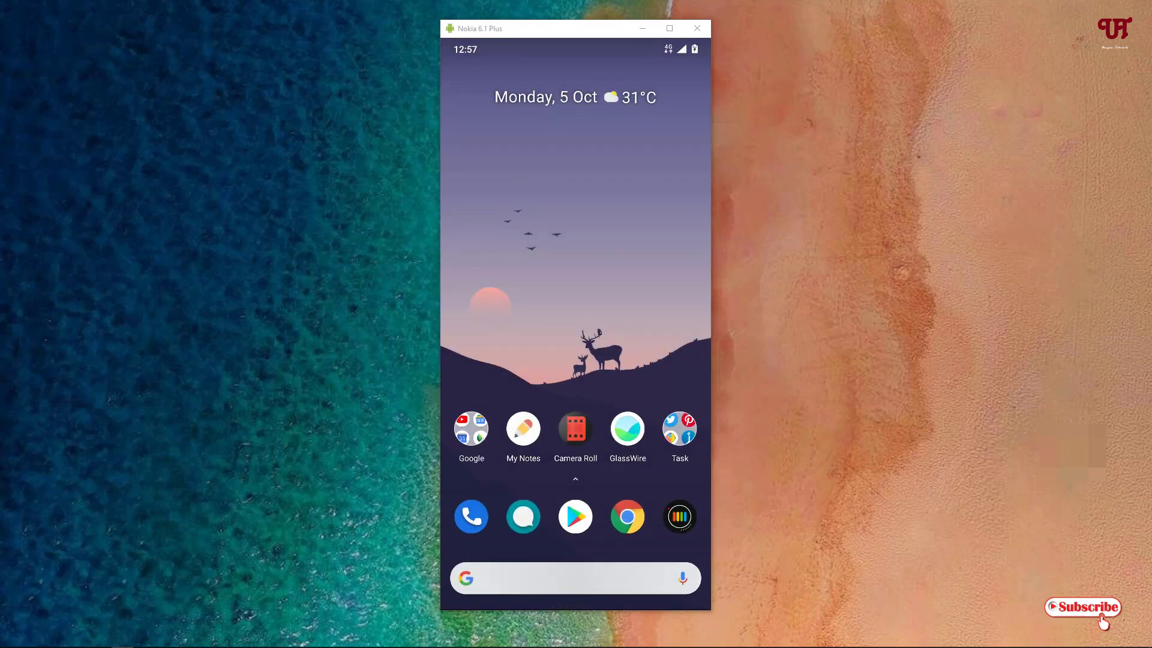